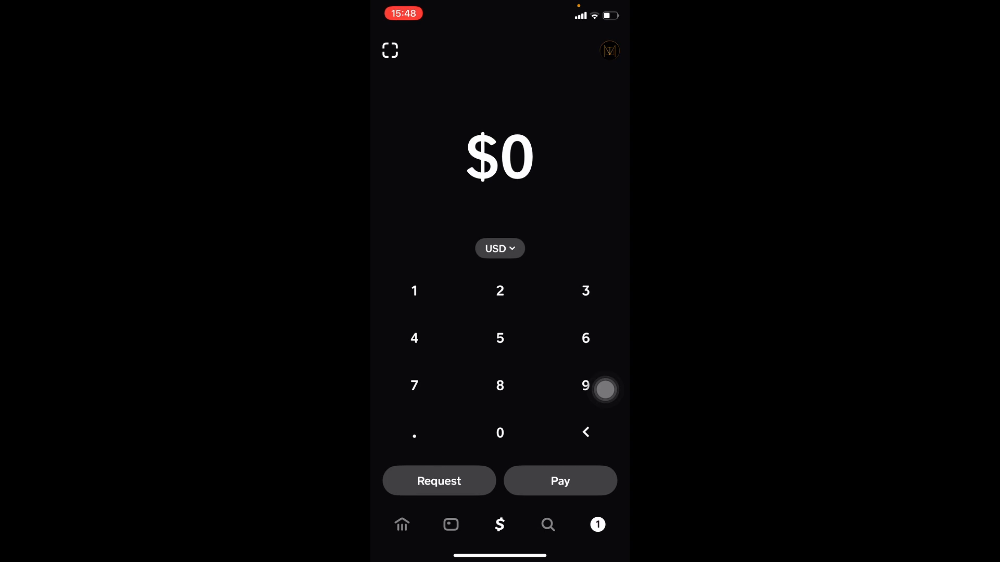
Search the App Store for Cash App and confirm it shows Open, not Update
click(401, 524)
text(cas)
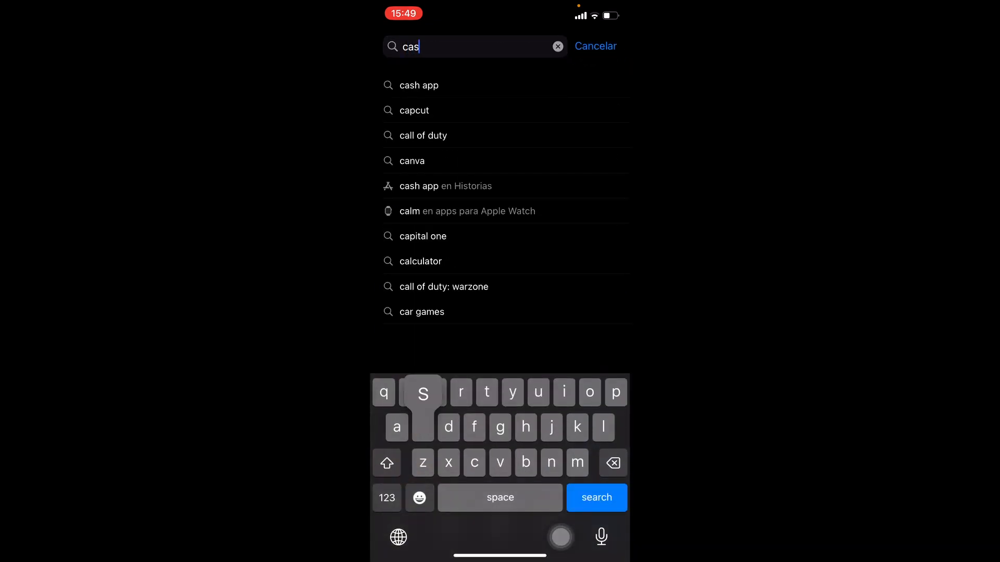
click(420, 84)
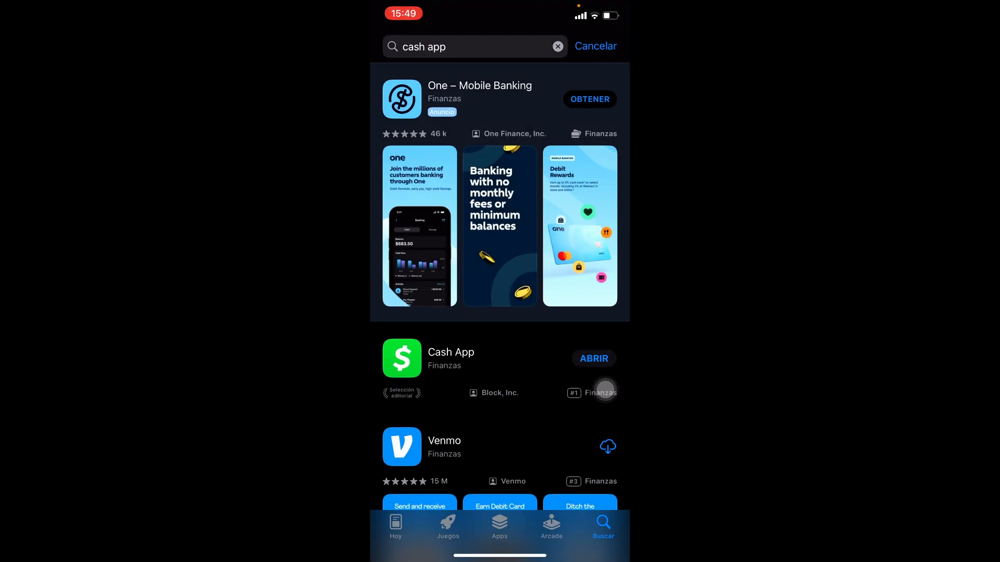
click(451, 352)
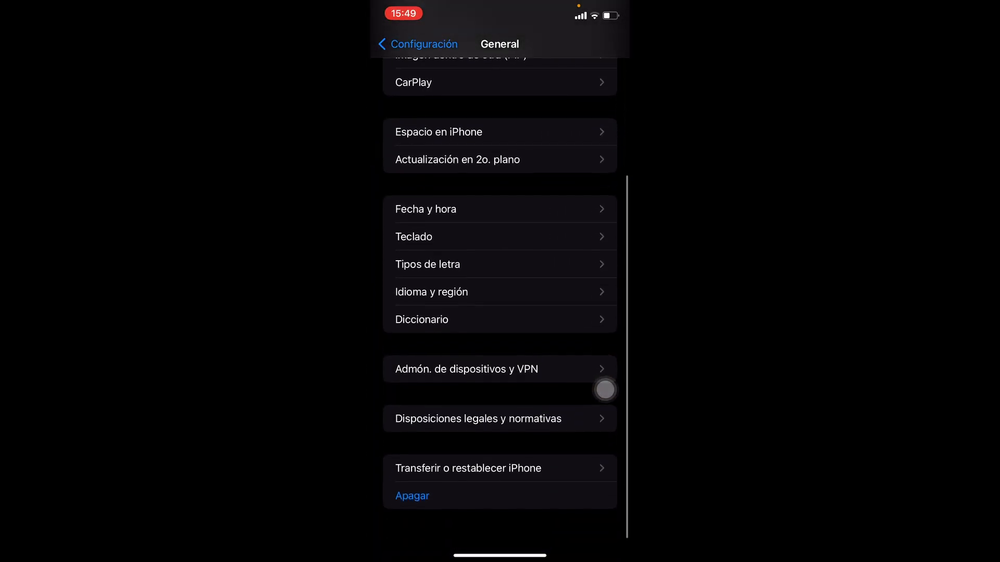
In Settings, visit the General and Apple ID account pages, then return to the main list
click(416, 43)
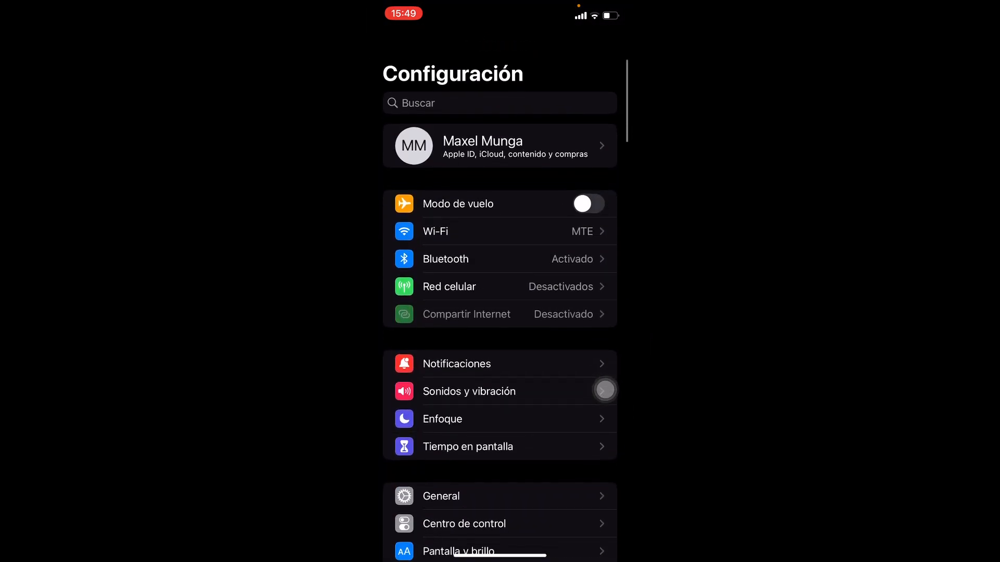
click(499, 145)
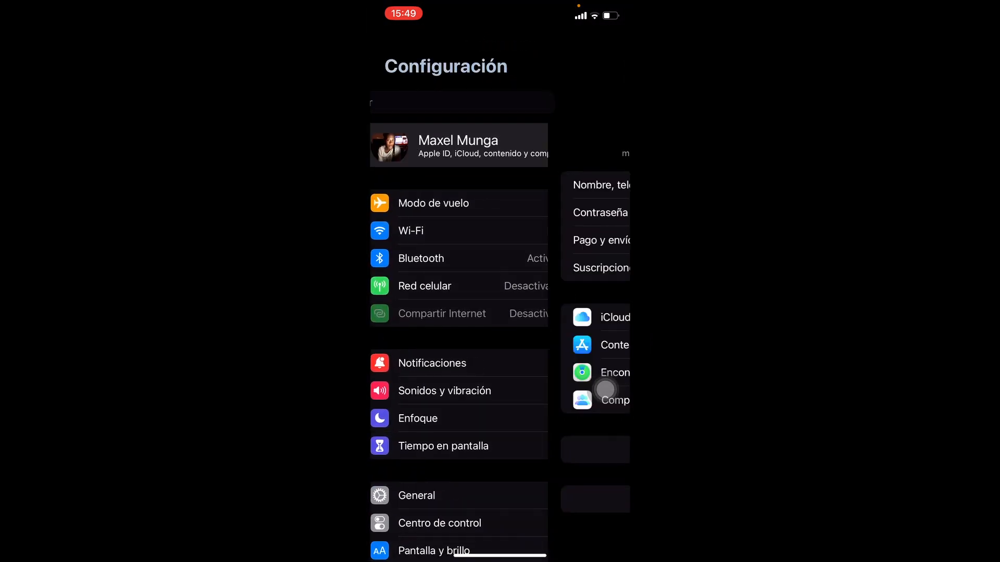
click(458, 145)
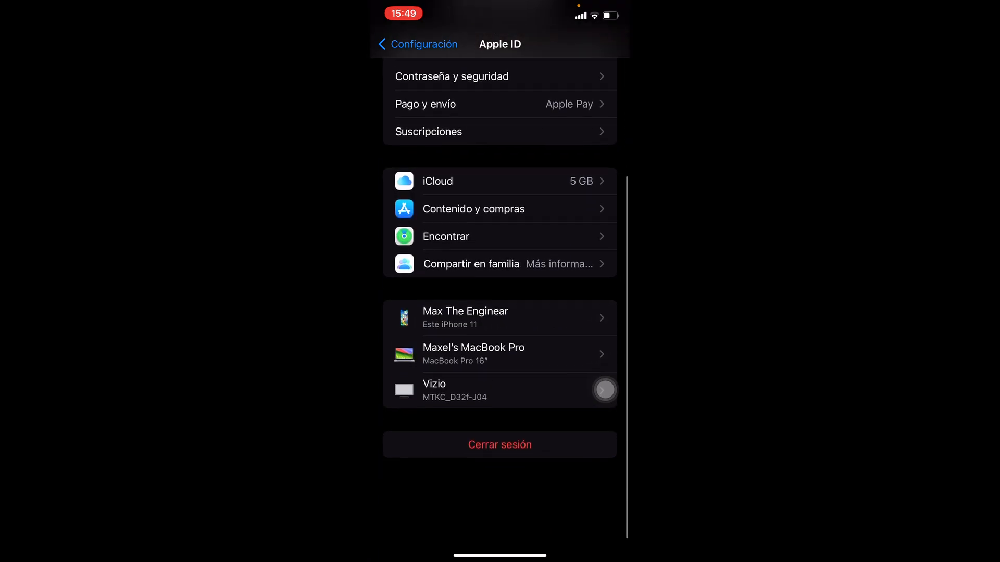
click(413, 44)
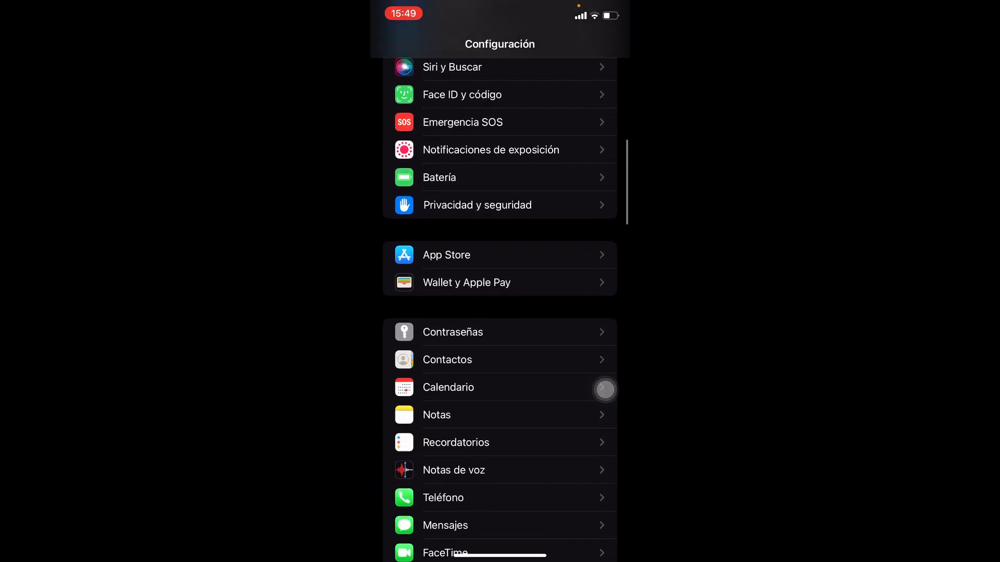
scroll(down, 3)
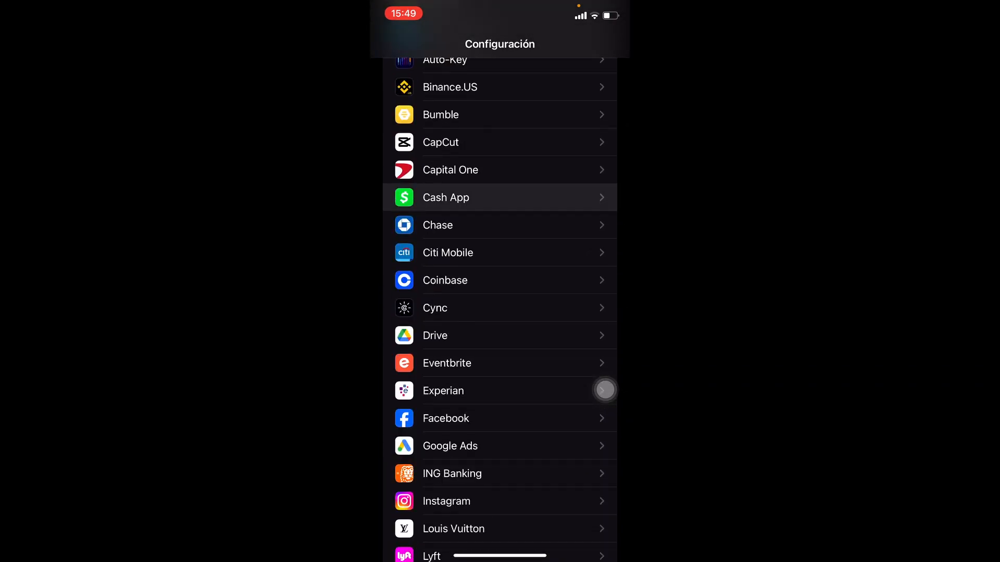
click(499, 197)
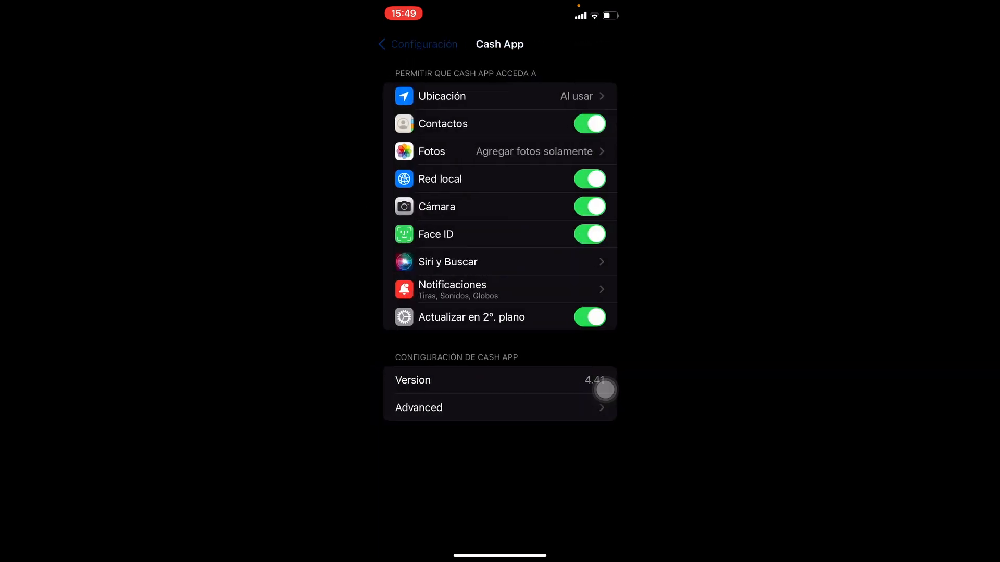
click(415, 44)
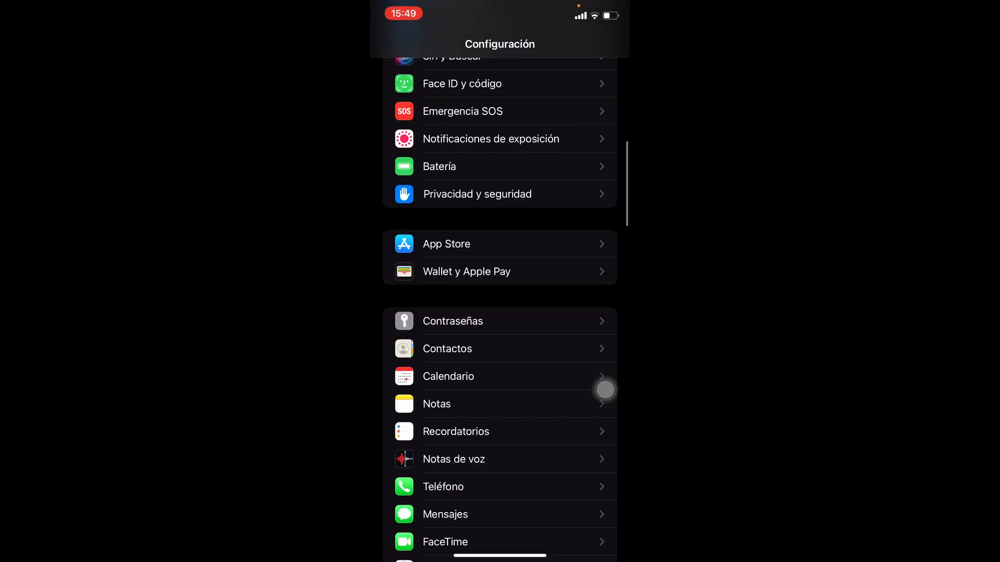